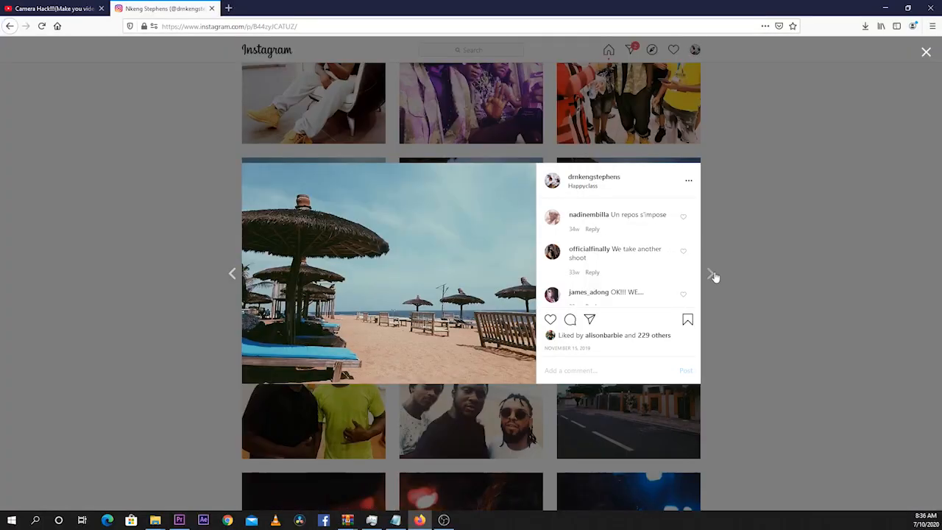
Advance to the next post, a portrait of a man sitting on the beach.
left_click(711, 273)
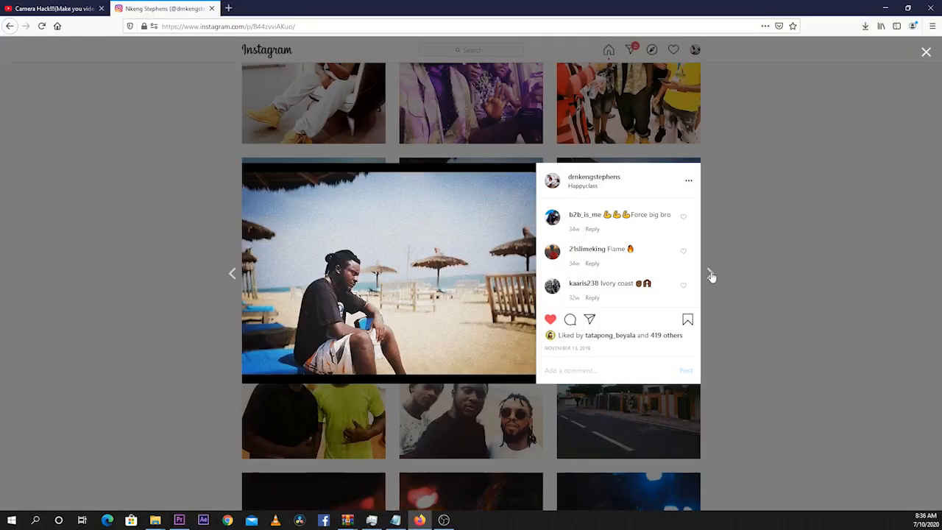